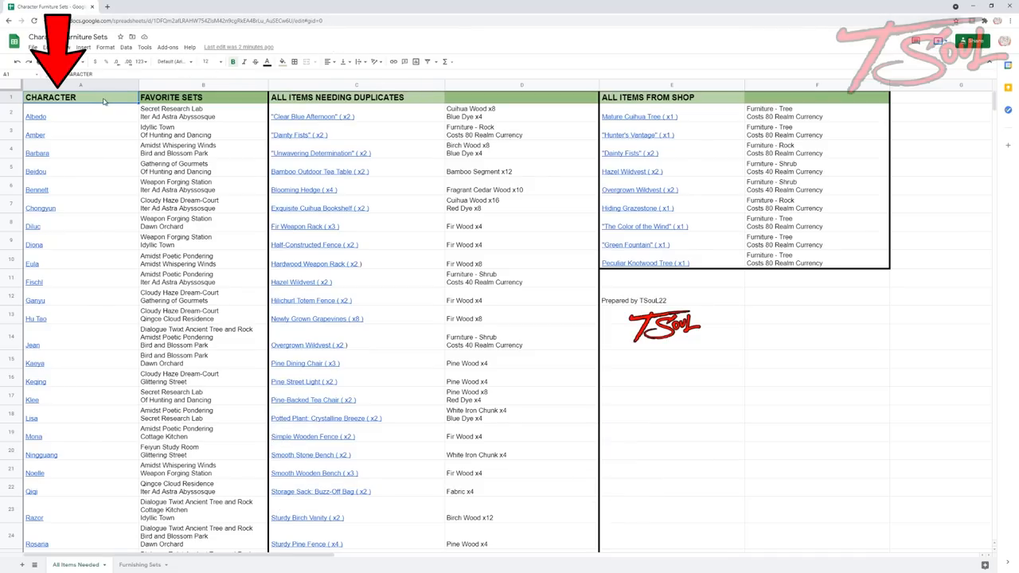
Step: Check a character's favourite sets, jump to the Bird and Blossom Park details, then return to All Items Needed
scroll(down, 3)
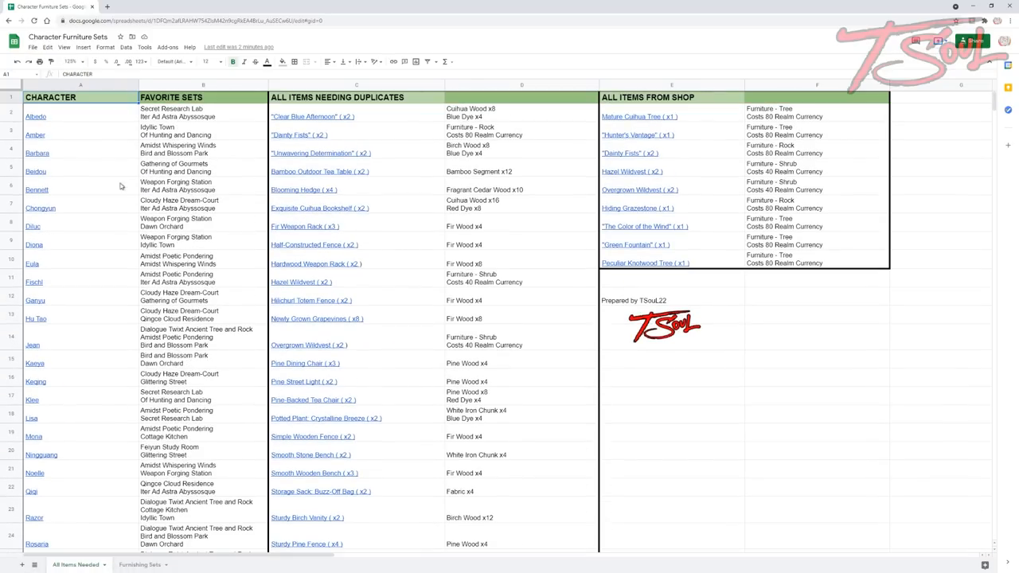
click(178, 149)
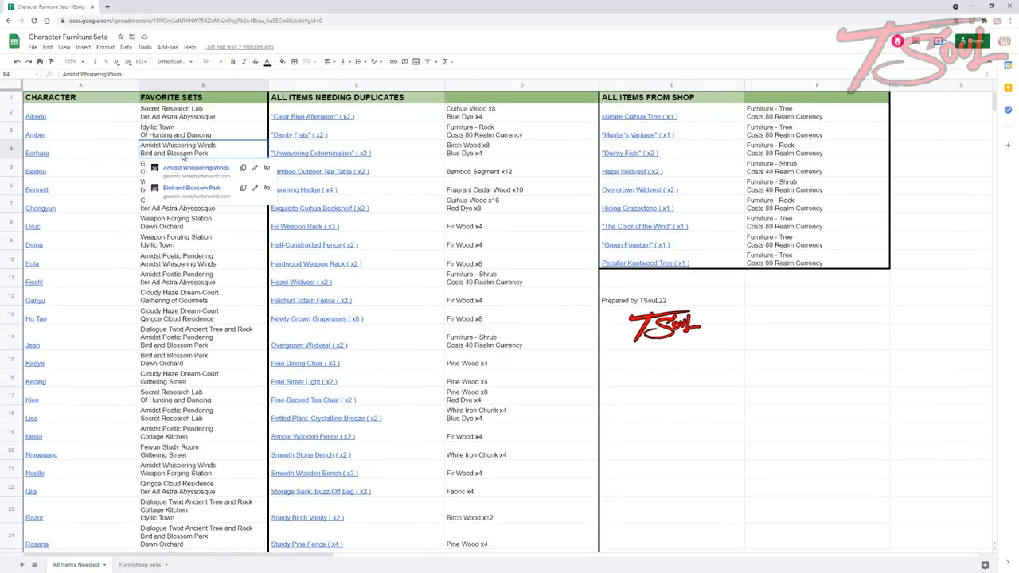
click(196, 167)
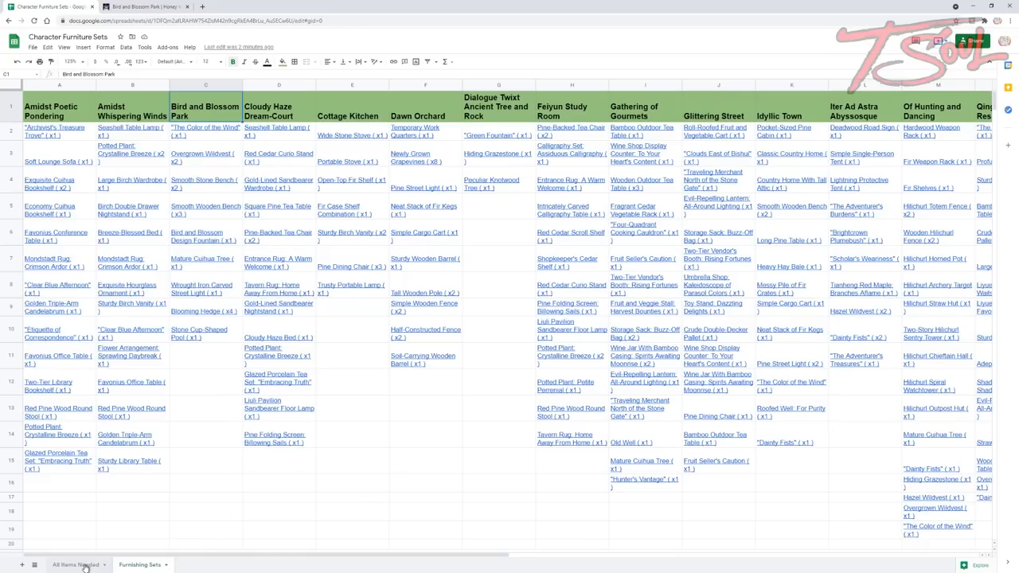
click(76, 563)
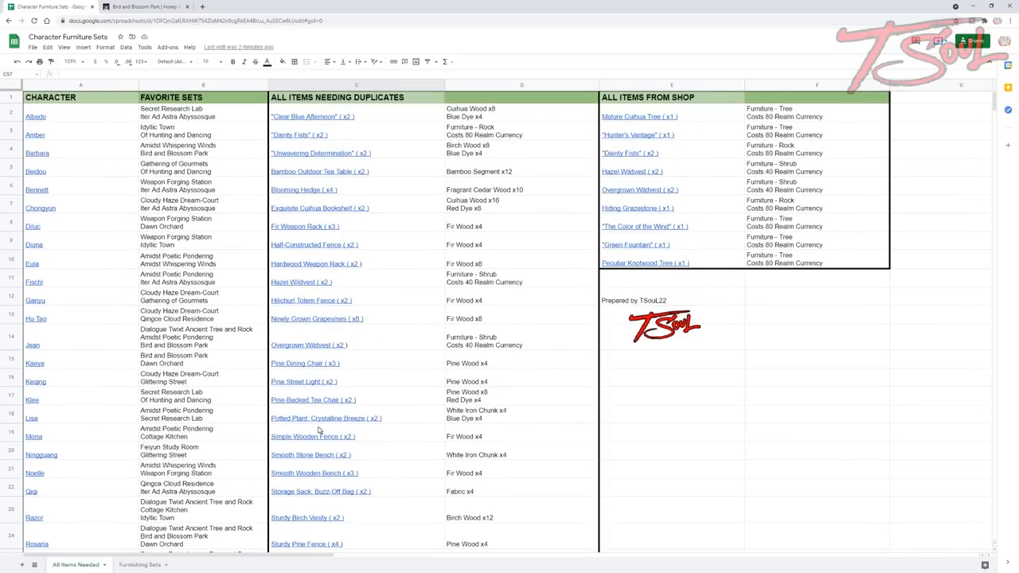
click(357, 97)
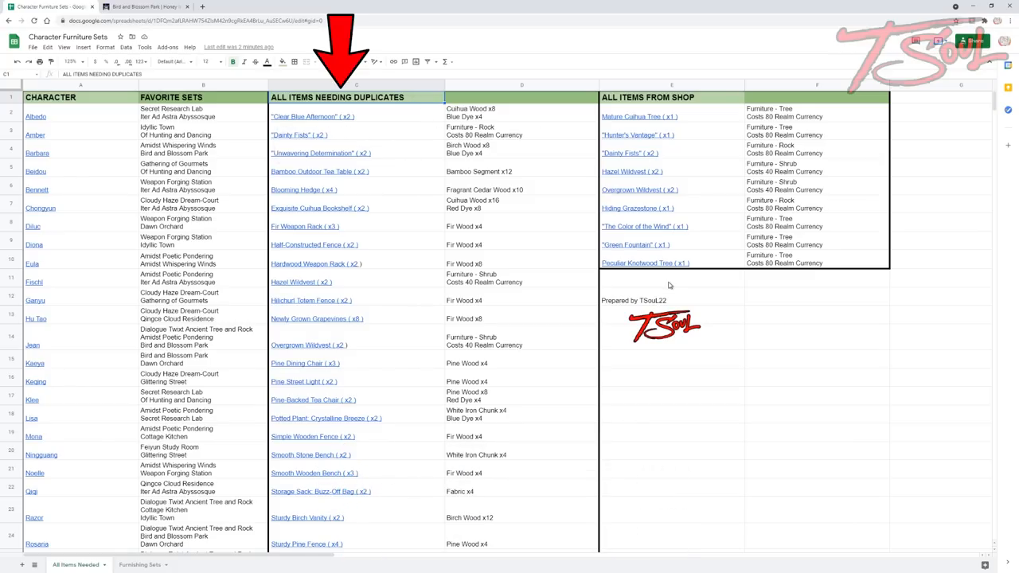
Step: Review the shop-bought items — Mature Cultivar Tree, Green Fountain, Overgrown Wildweed — and their costs
scroll(down, 3)
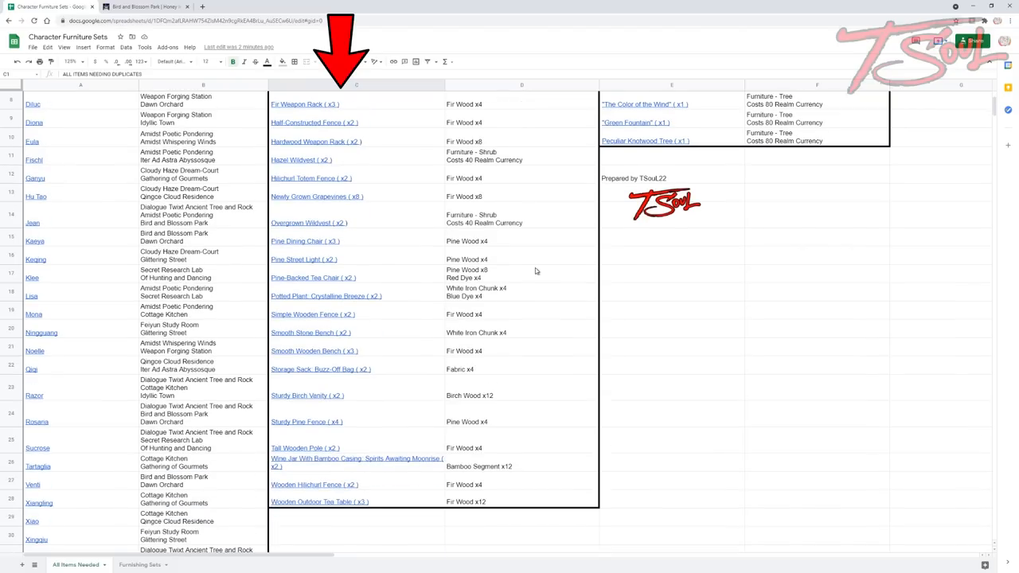
mouse_move(492, 503)
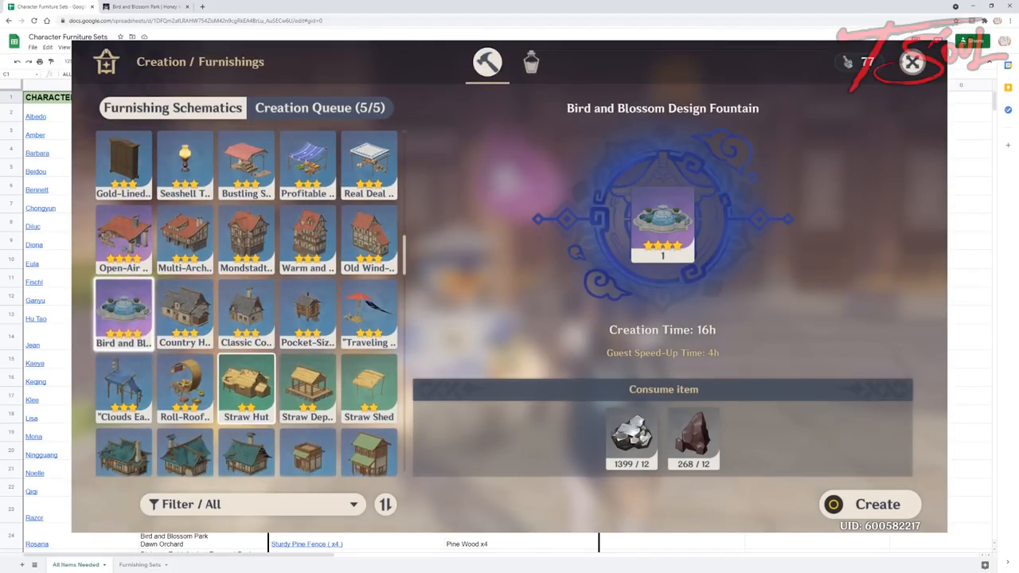
scroll(down, 3)
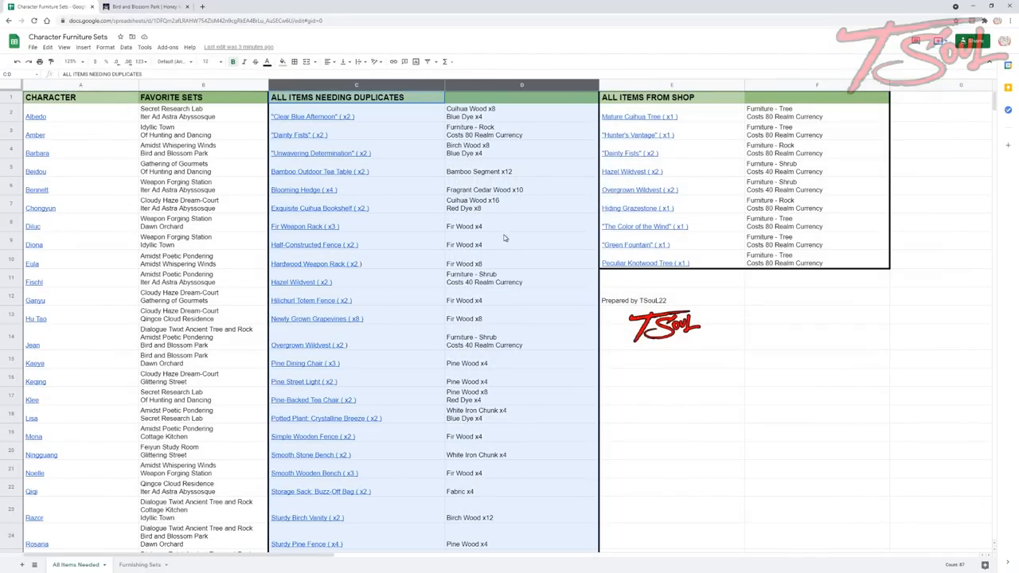
mouse_move(322, 373)
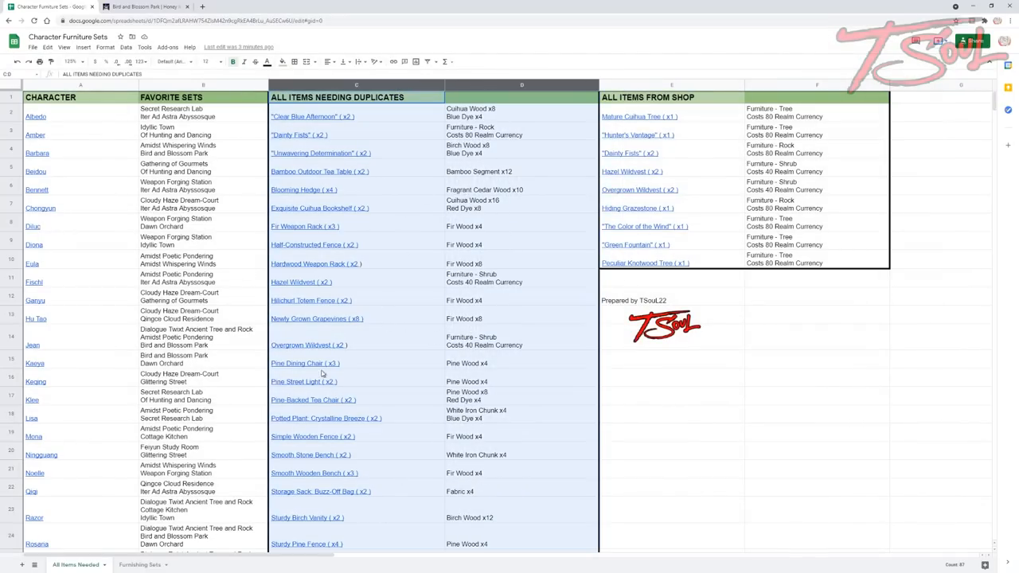
mouse_move(518, 242)
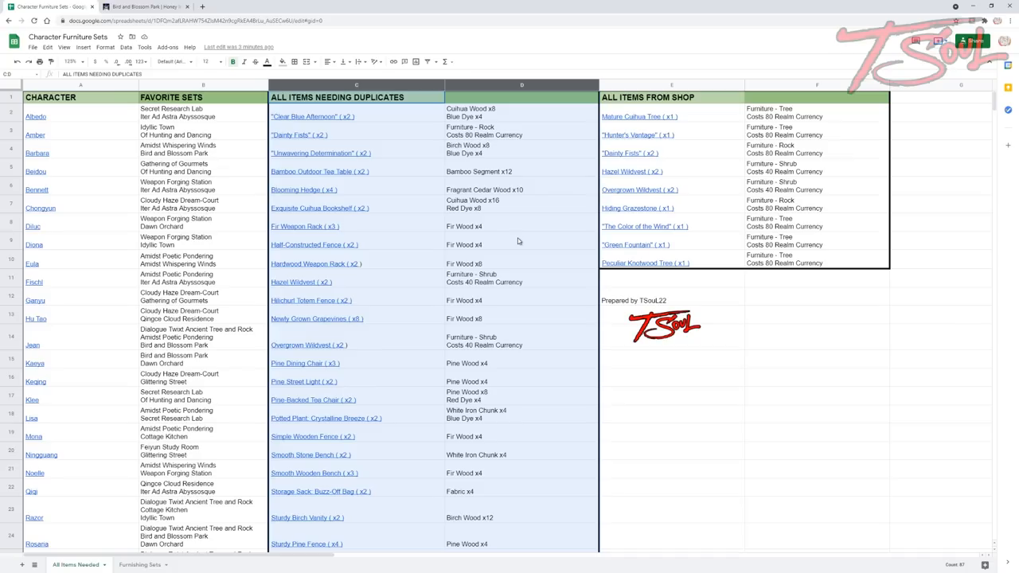
mouse_move(710, 118)
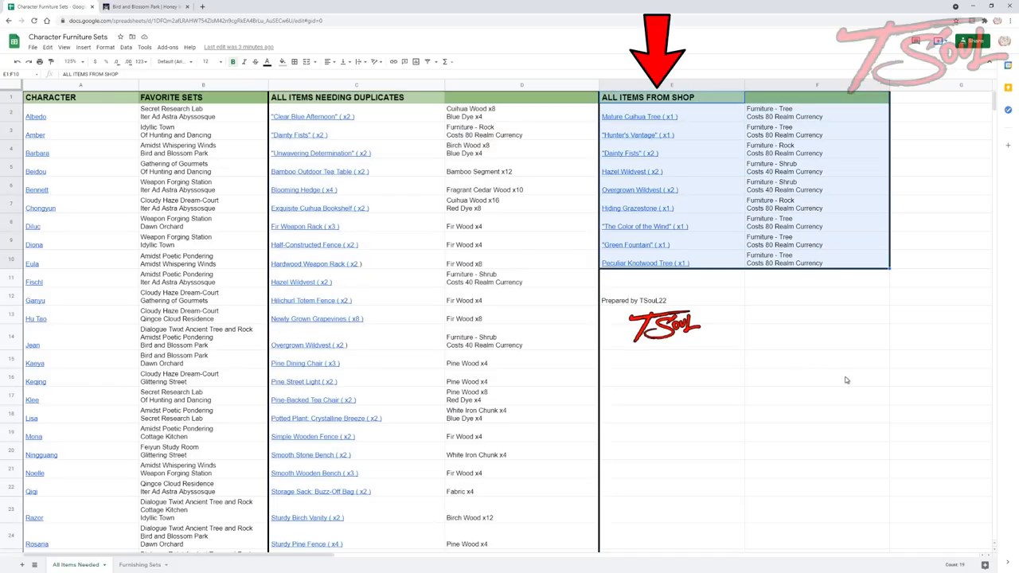
mouse_move(903, 358)
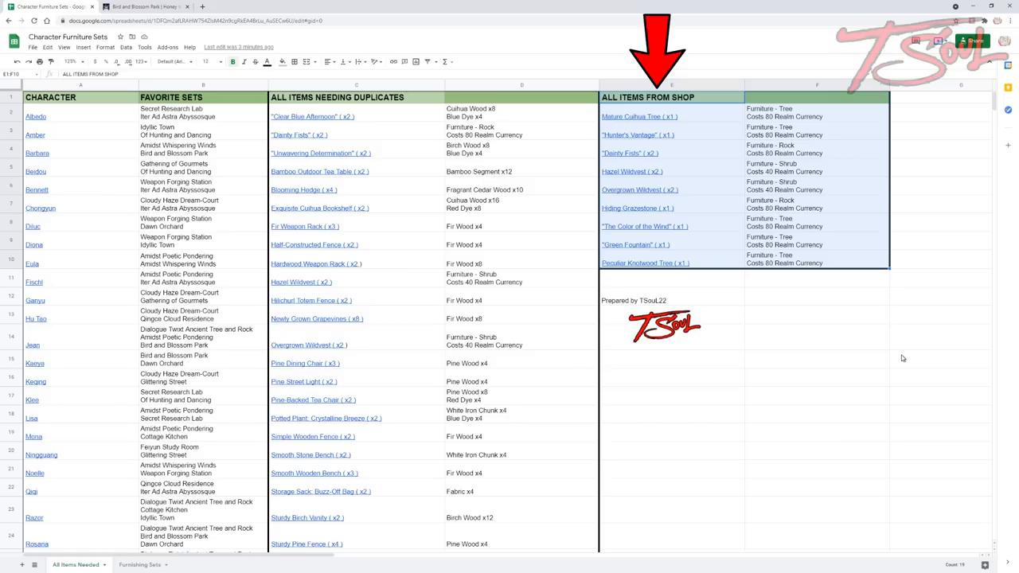
mouse_move(876, 308)
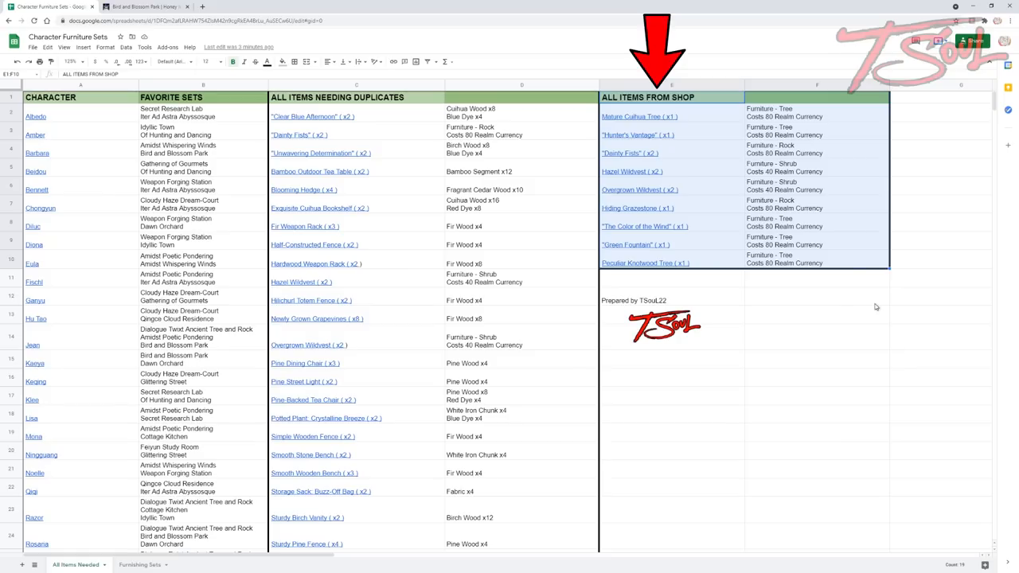
mouse_move(866, 295)
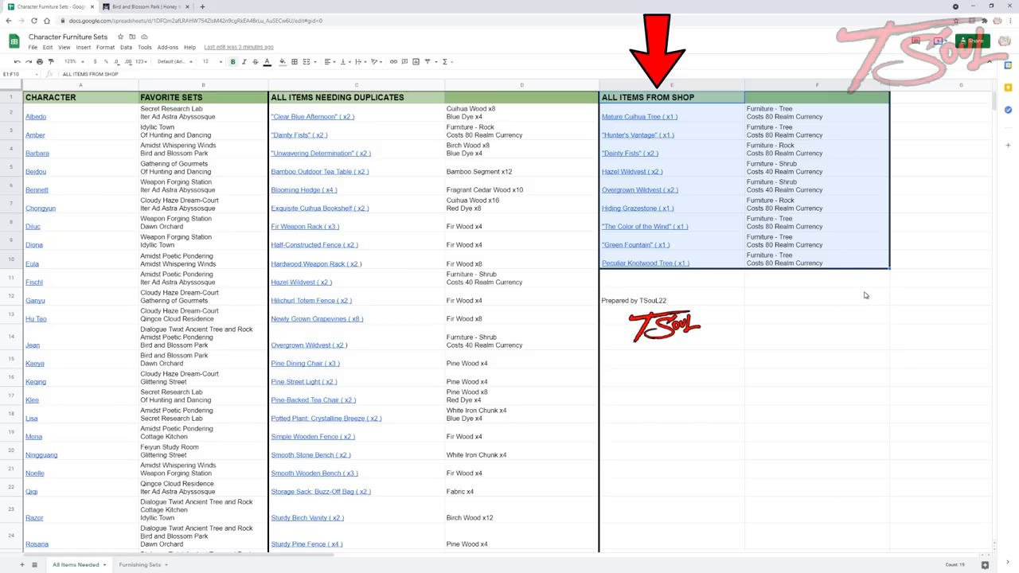
click(640, 117)
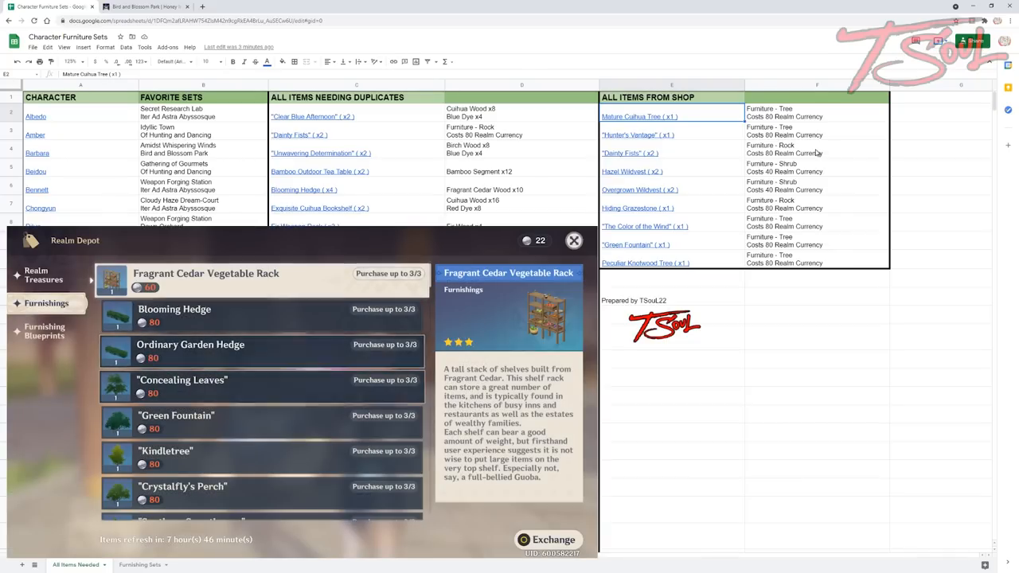
scroll(down, 3)
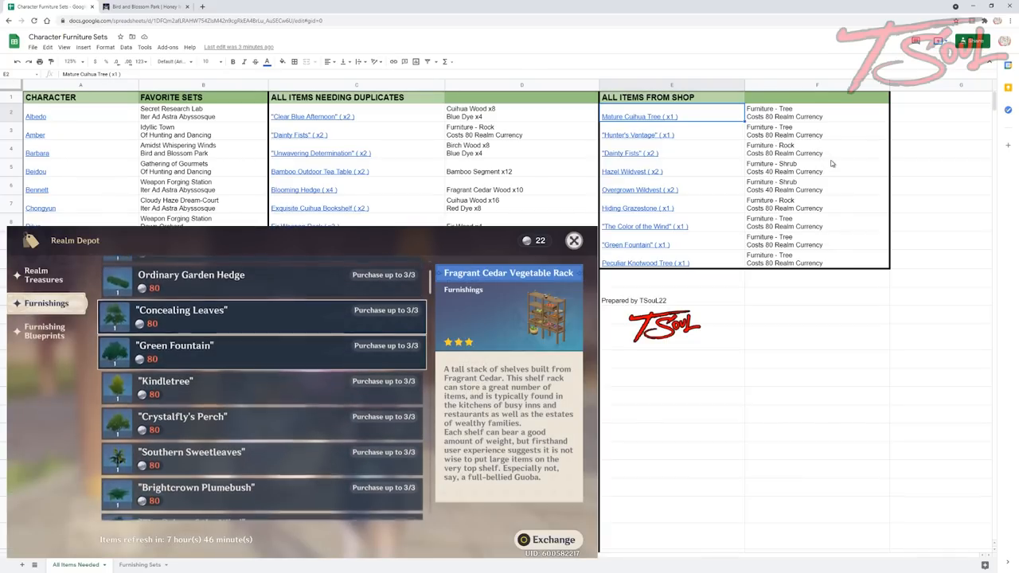
click(174, 344)
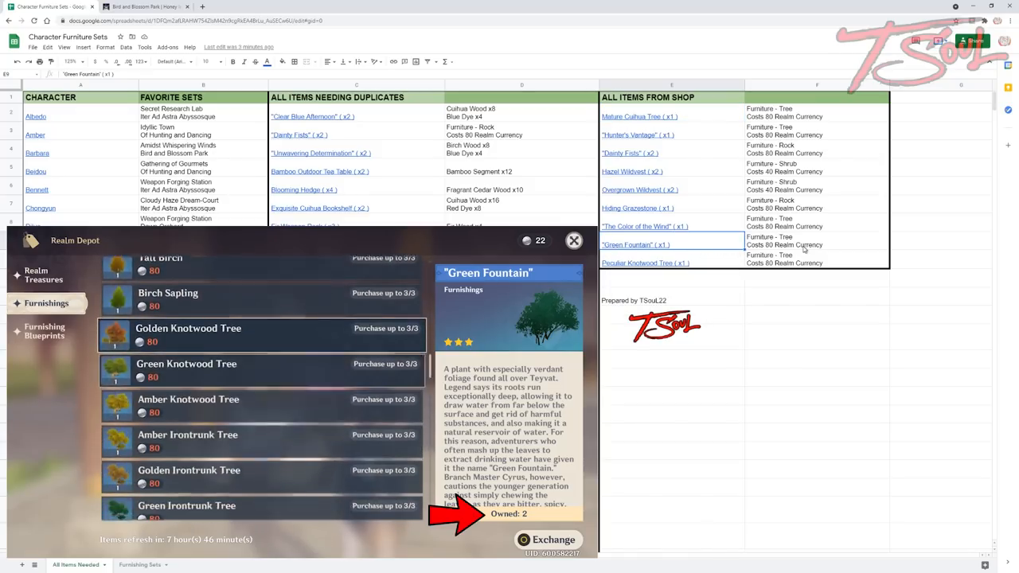
scroll(down, 3)
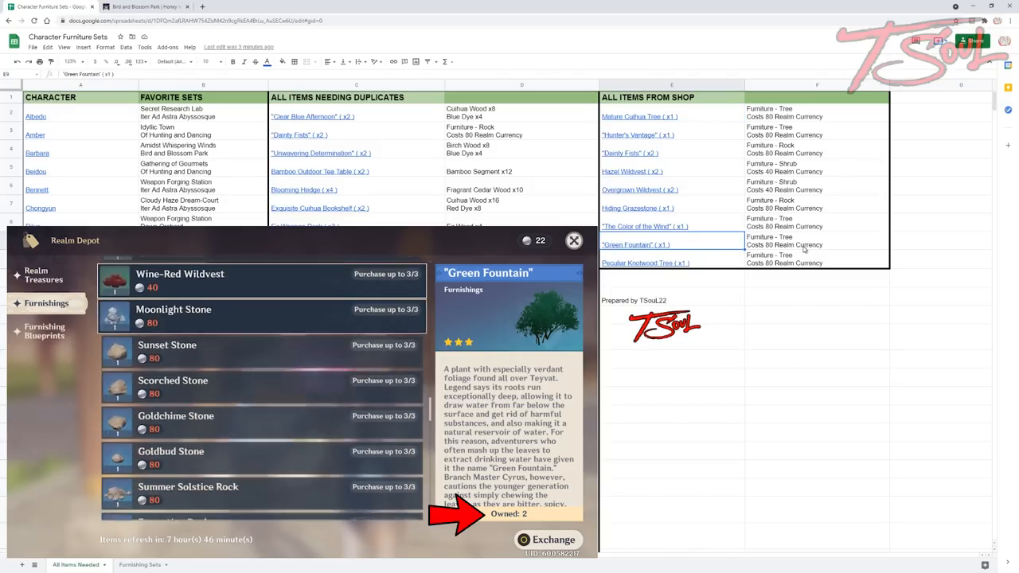
click(166, 372)
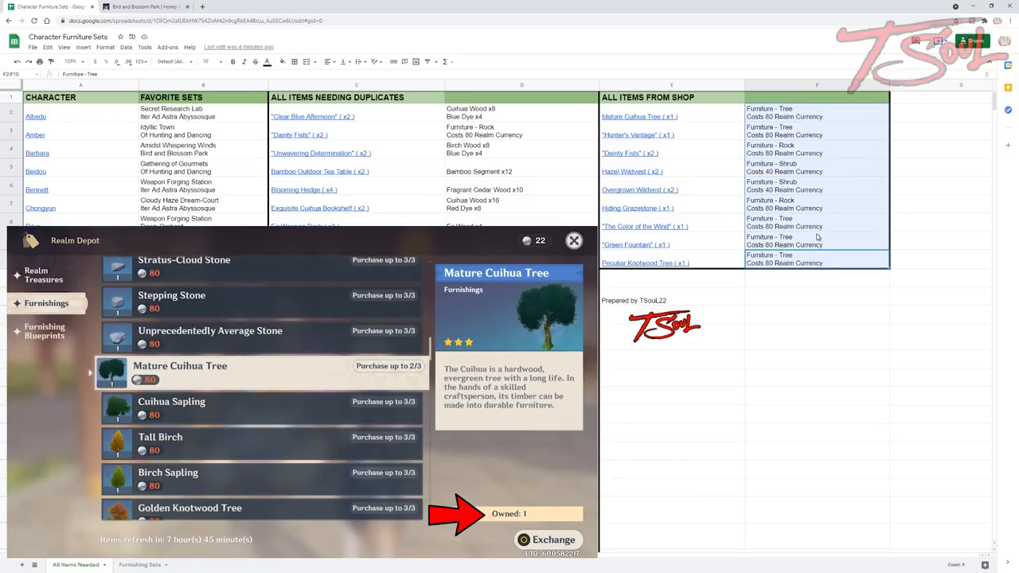
mouse_move(809, 321)
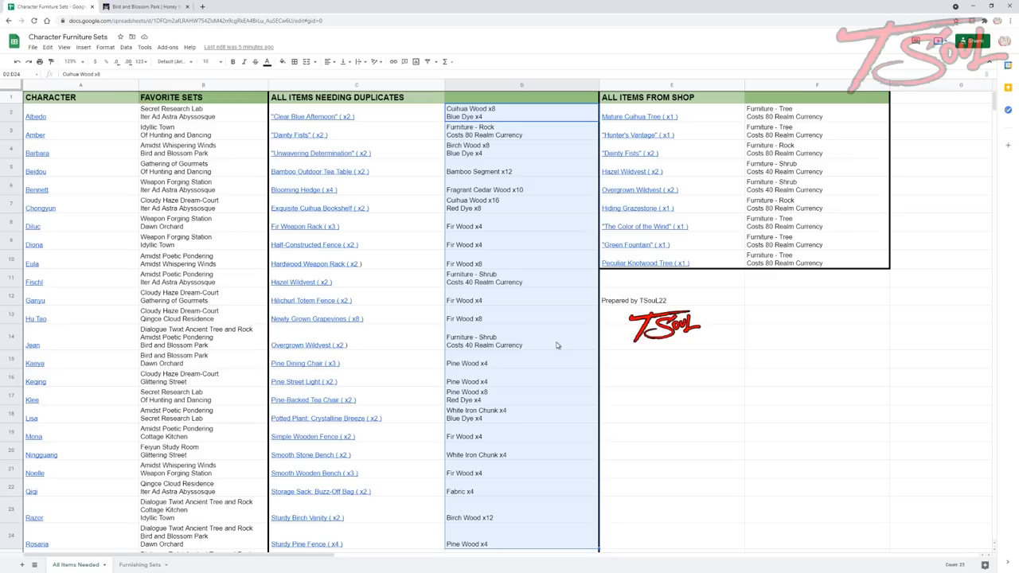
mouse_move(549, 330)
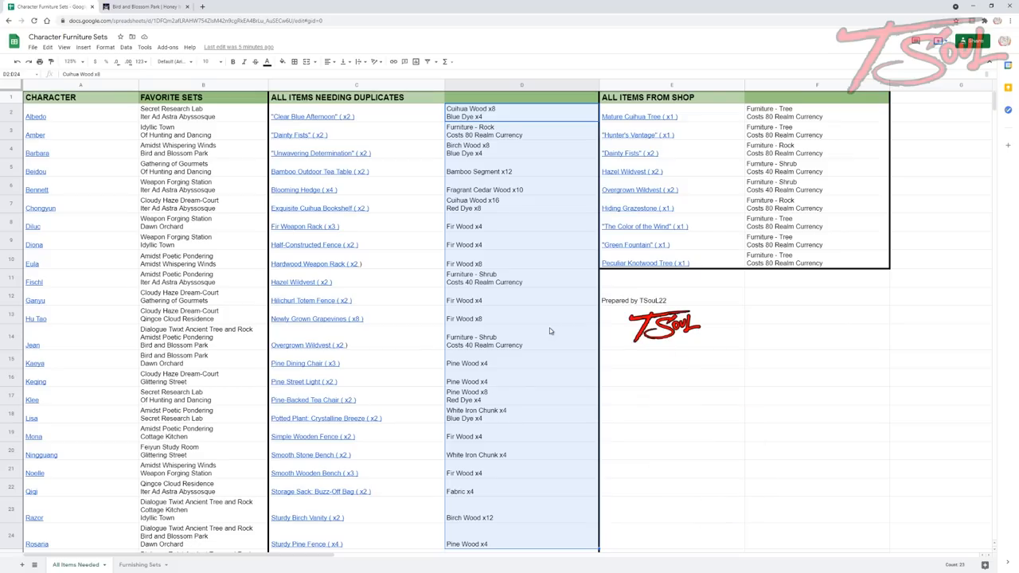
click(523, 341)
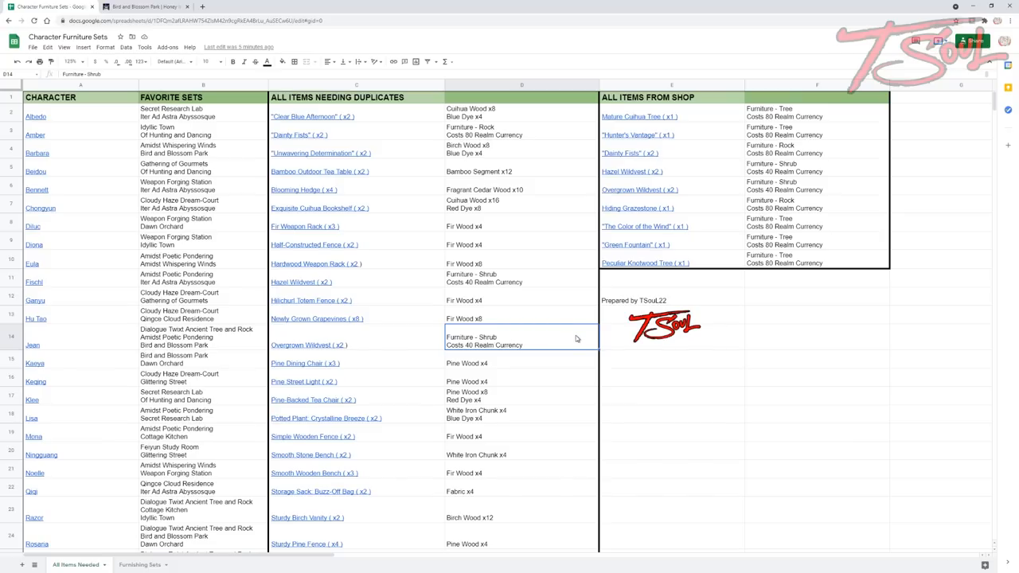
mouse_move(544, 354)
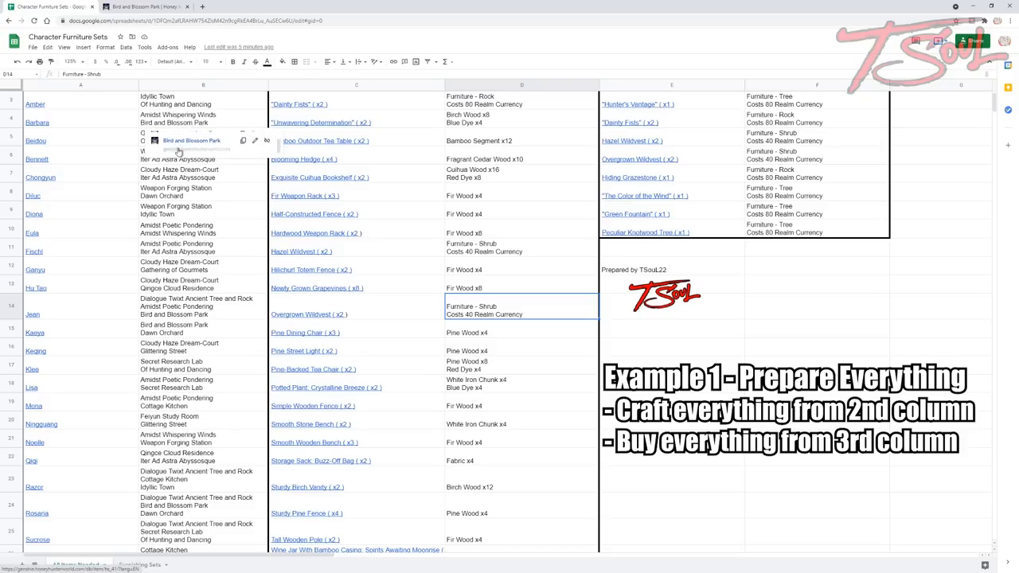
scroll(down, 3)
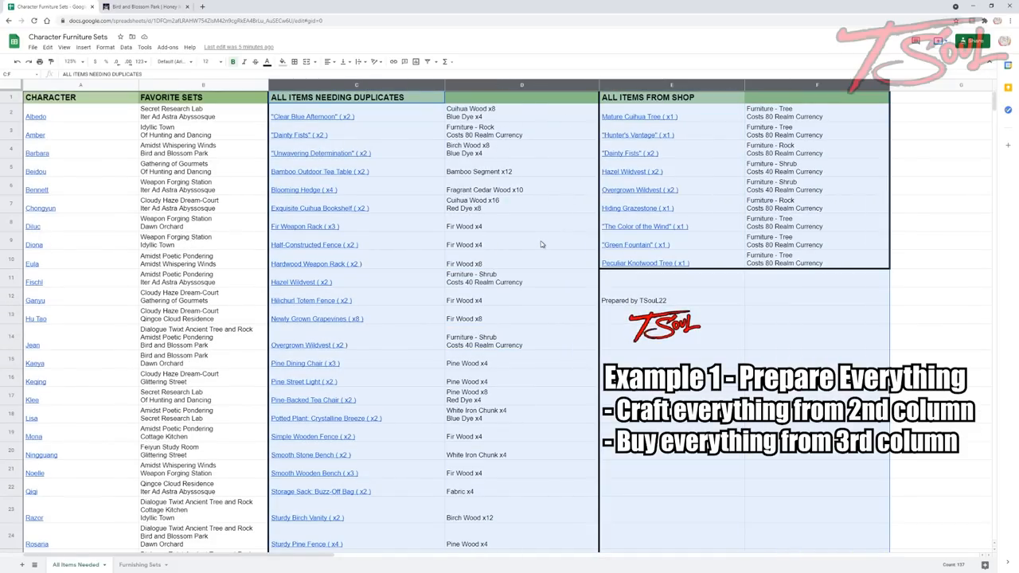
scroll(down, 3)
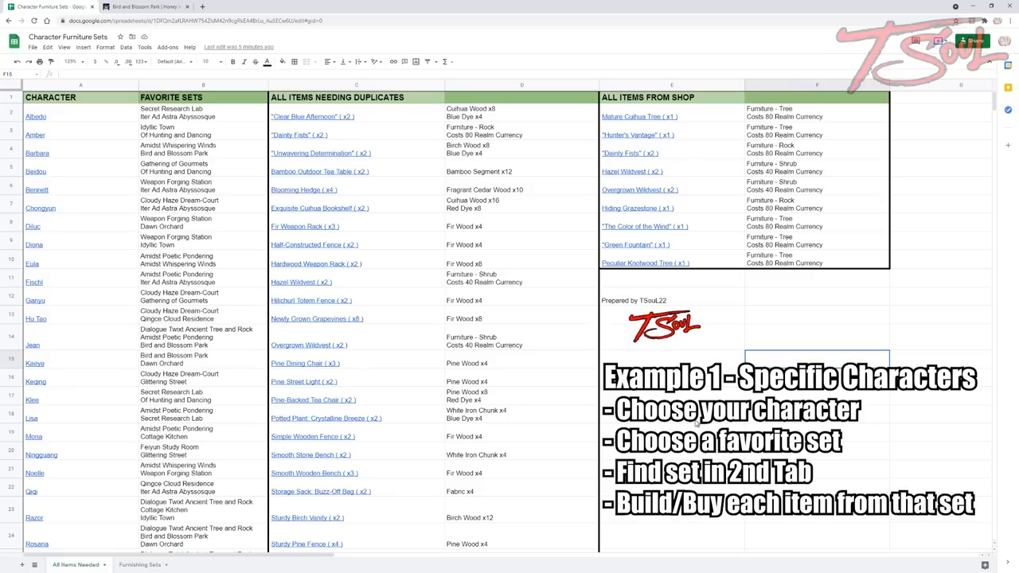
Step: Switch to the Furnishing Sets sheet and follow the Smooth Stone Bench link under Bird and Blossom Park
click(80, 86)
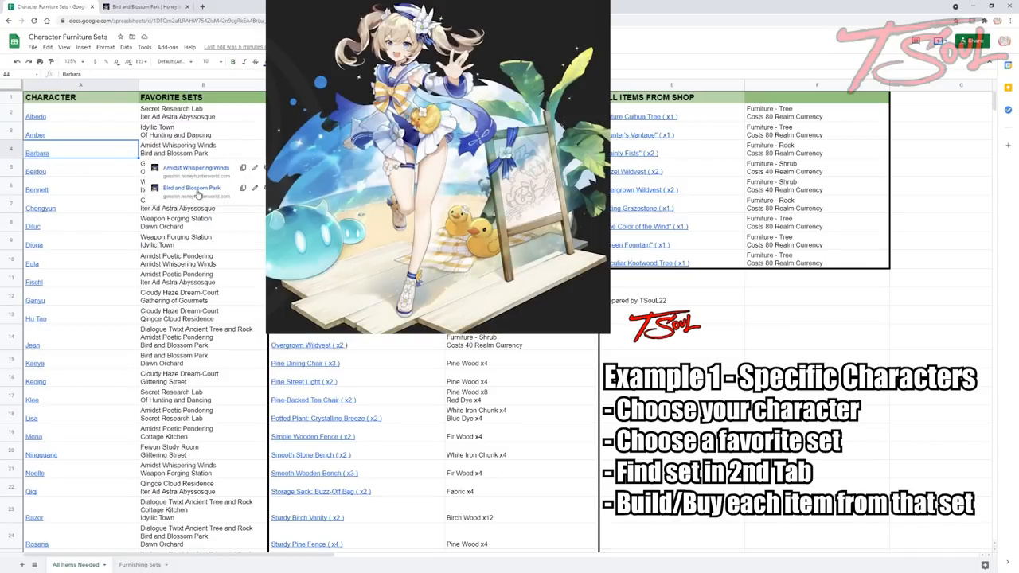
mouse_move(178, 156)
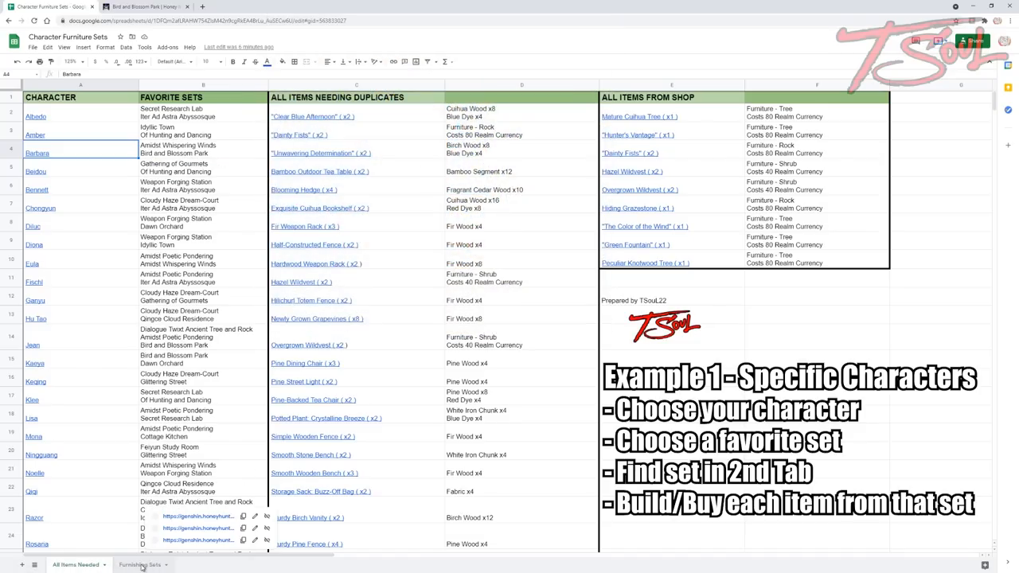
click(141, 563)
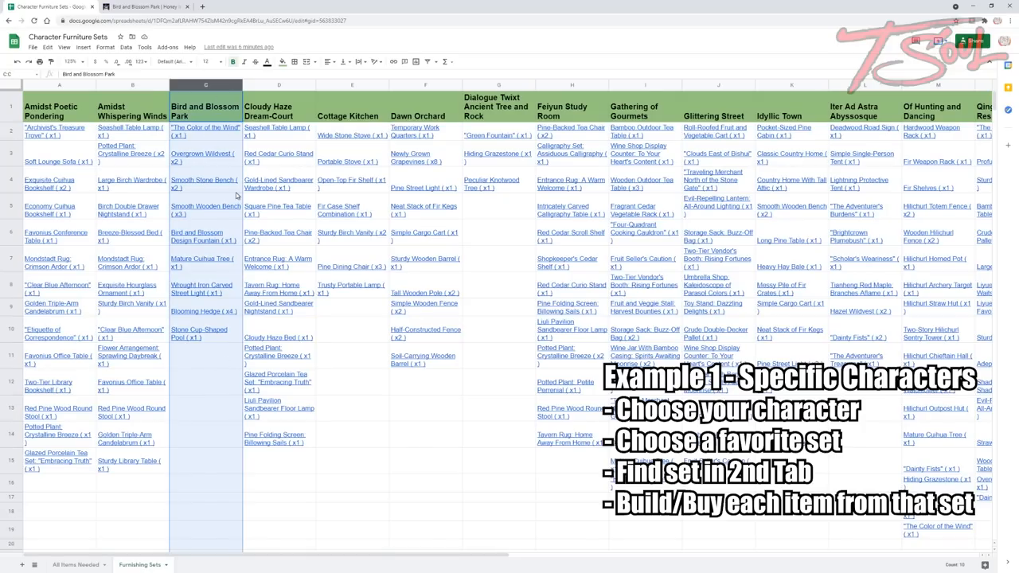
click(206, 382)
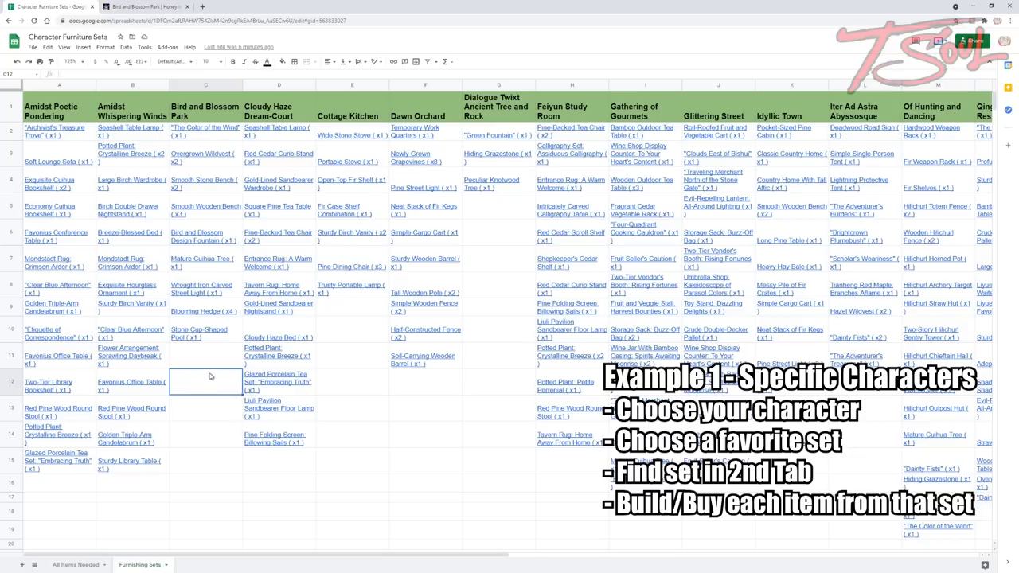
mouse_move(231, 159)
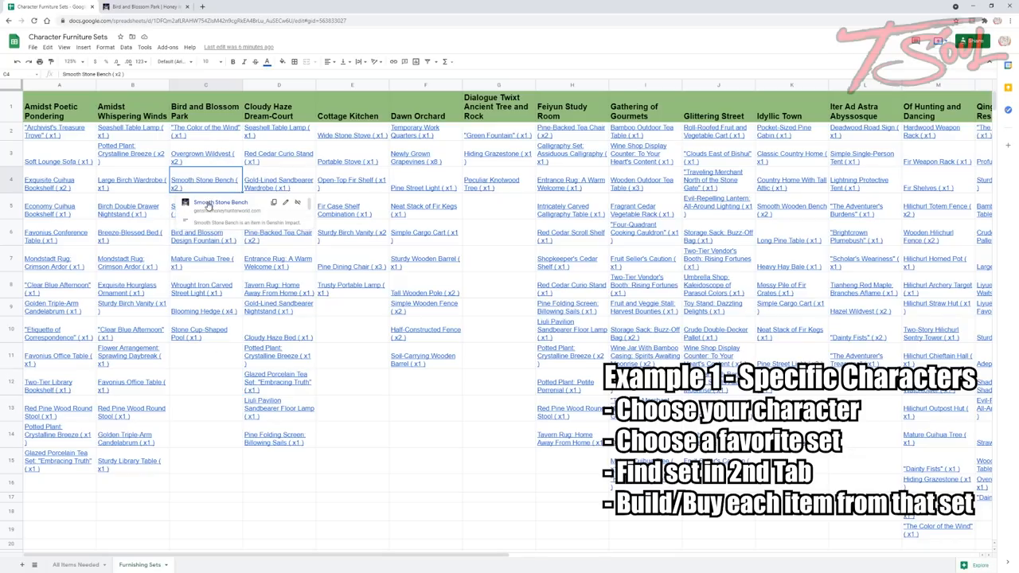
click(144, 6)
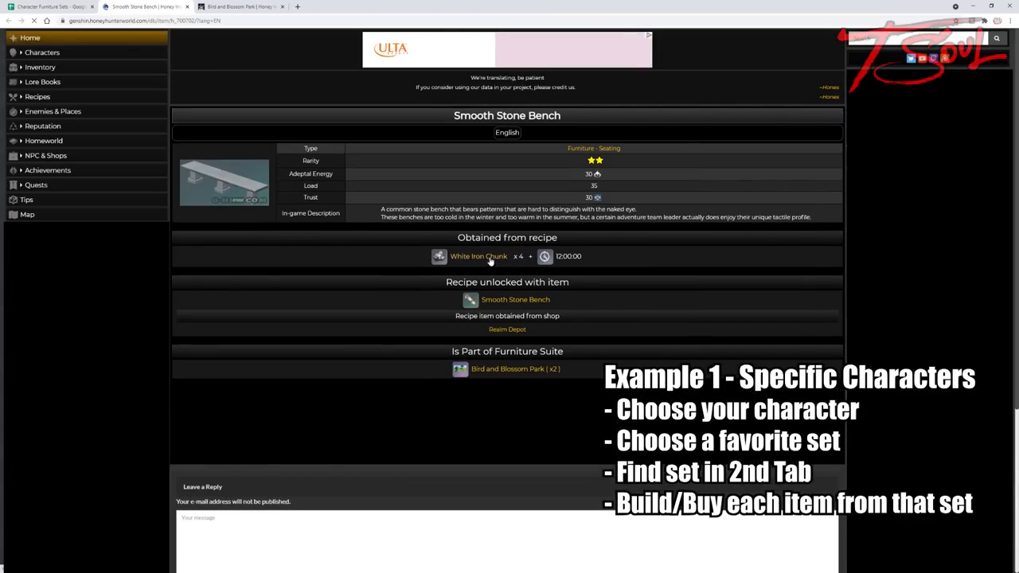
Step: View the Smooth Stone Bench recipe (White Iron Chunk x4) in the database, then return to All Items Needed
click(146, 7)
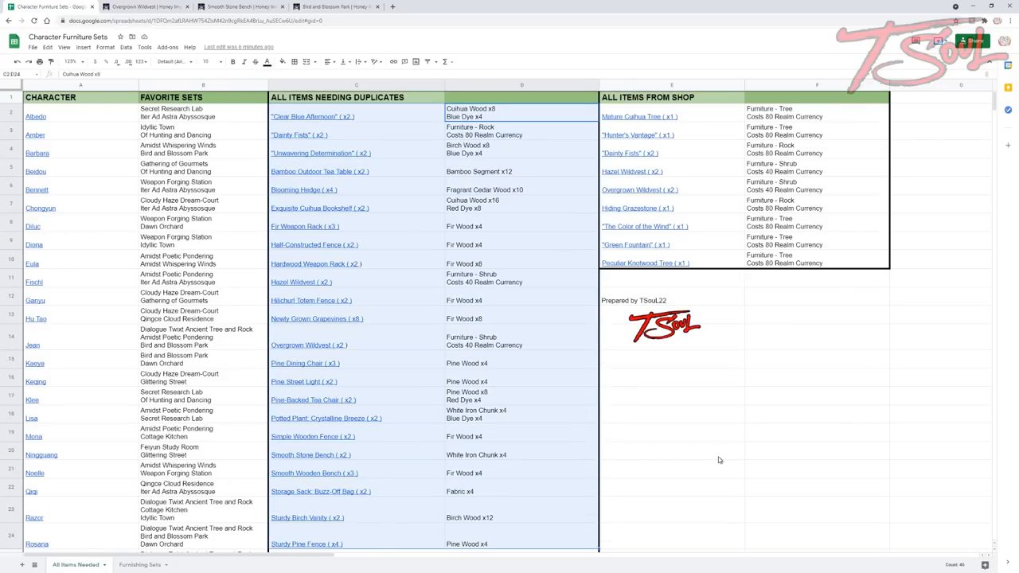
scroll(down, 3)
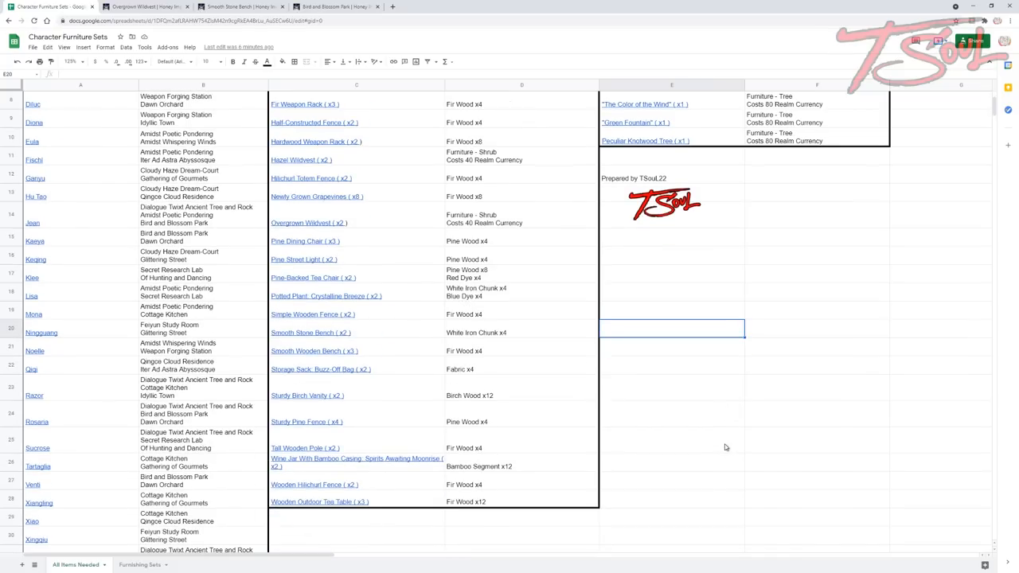
scroll(down, 3)
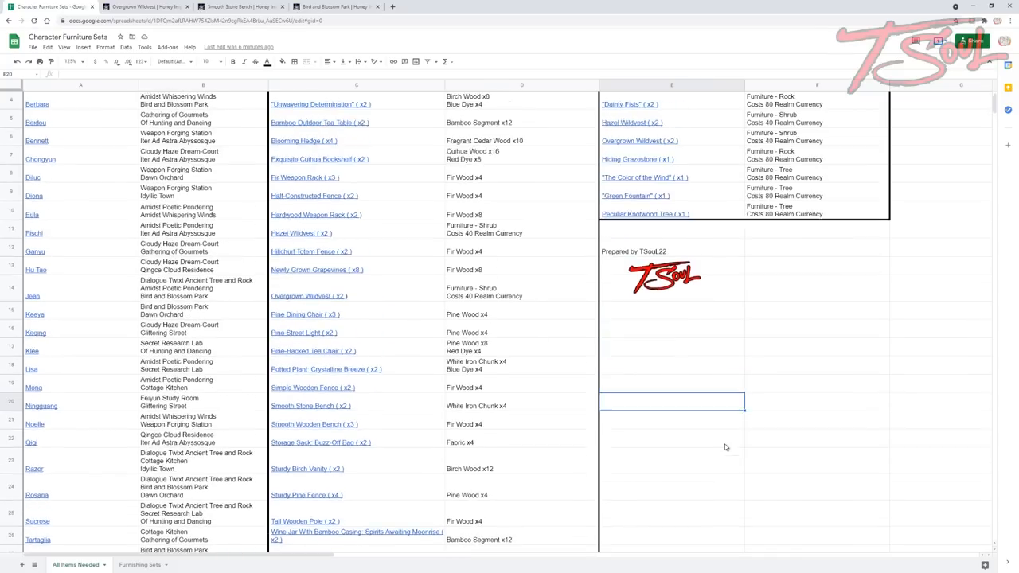